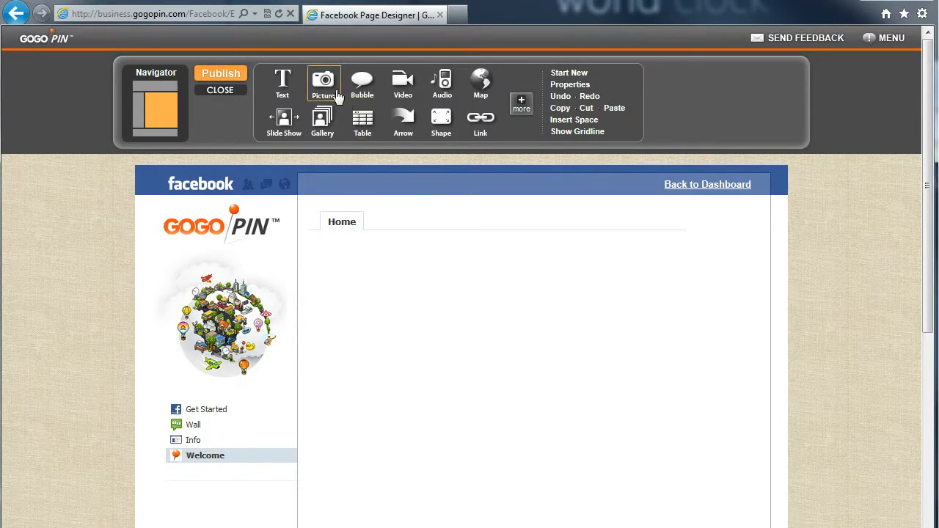
Step: Upload 'century 21 logo' from the Pictures folder into the image library
{"action": "left_click", "coordinate": [323, 83]}
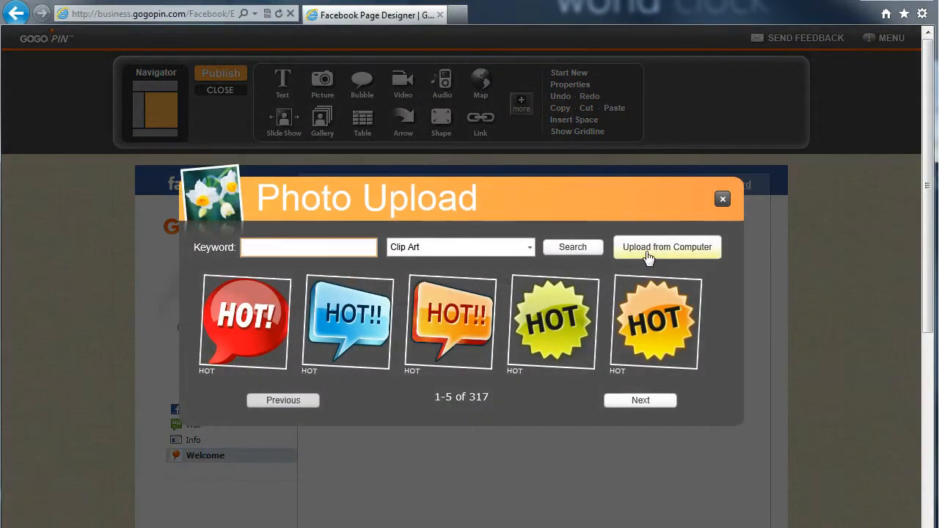
{"action": "left_click", "coordinate": [666, 246]}
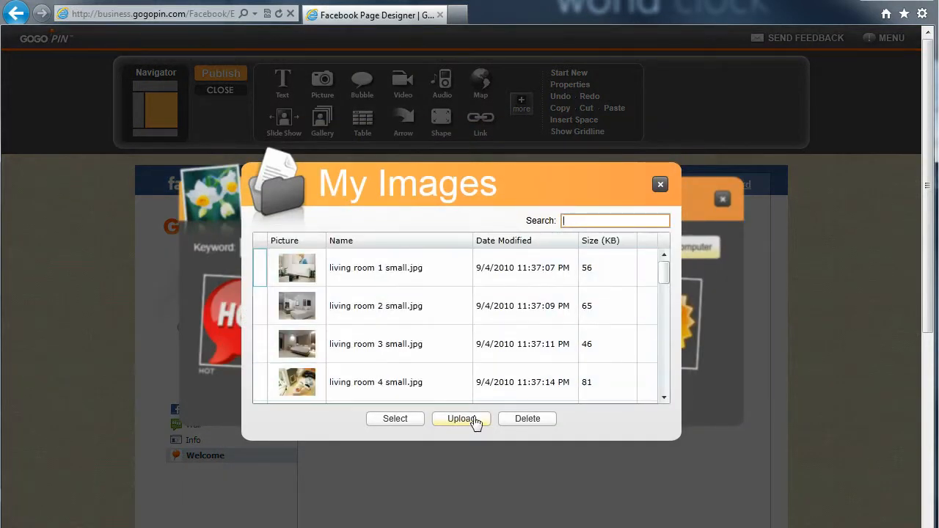
{"action": "left_click", "coordinate": [461, 418]}
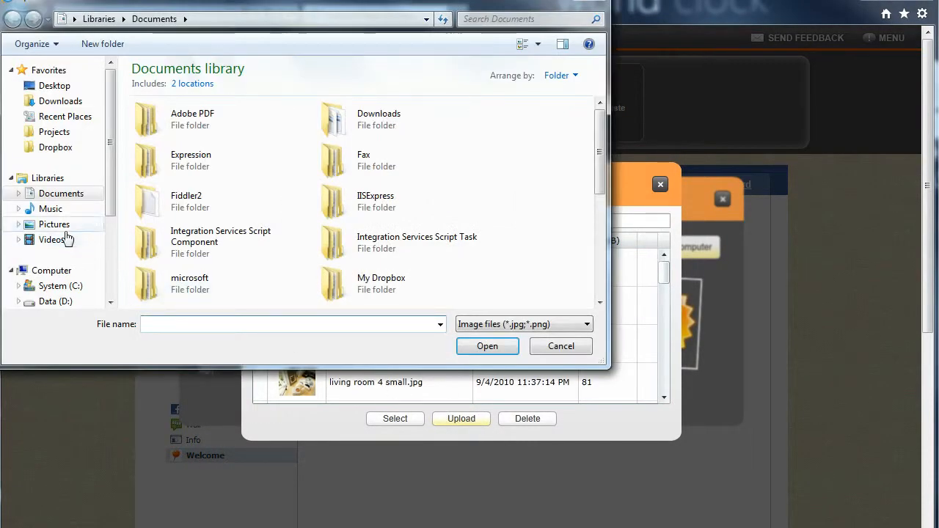
{"action": "left_click", "coordinate": [54, 224]}
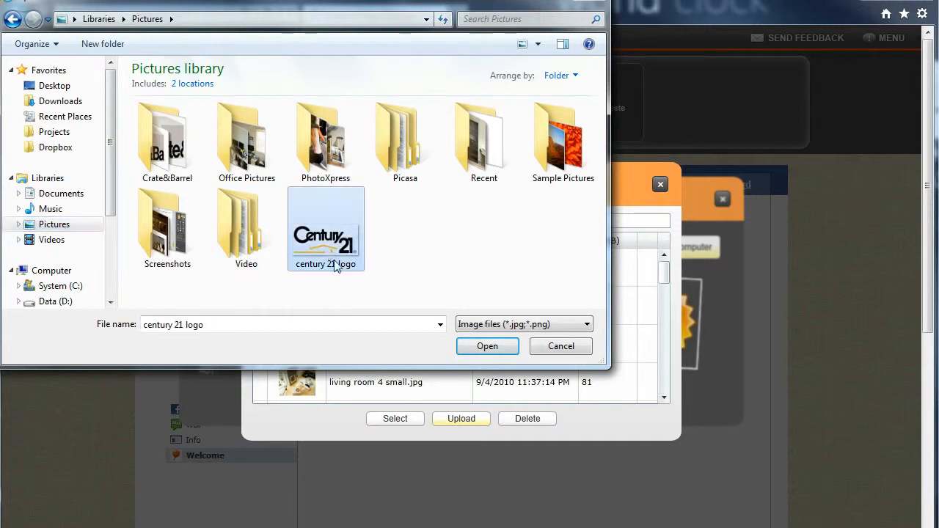
{"action": "left_click", "coordinate": [487, 346]}
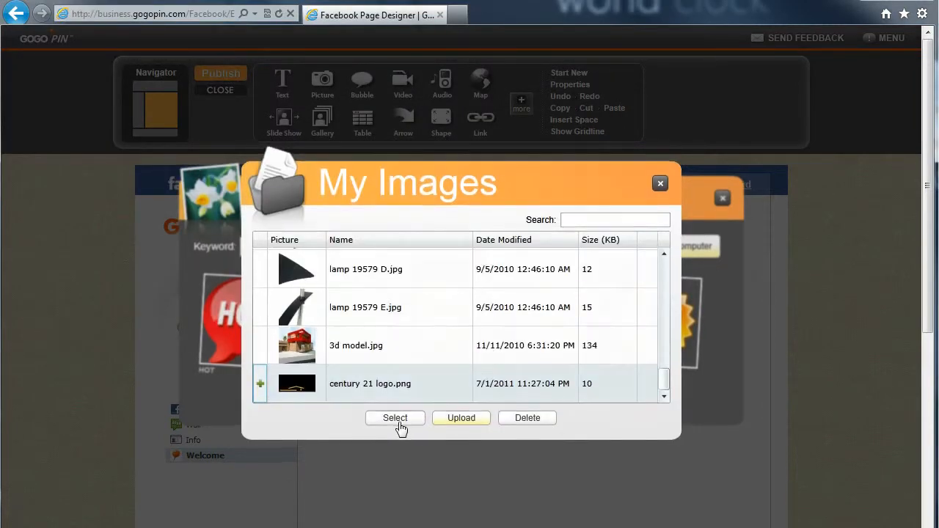
Step: Insert the Century 21 logo onto the Welcome page and enlarge it
{"action": "left_click", "coordinate": [395, 417]}
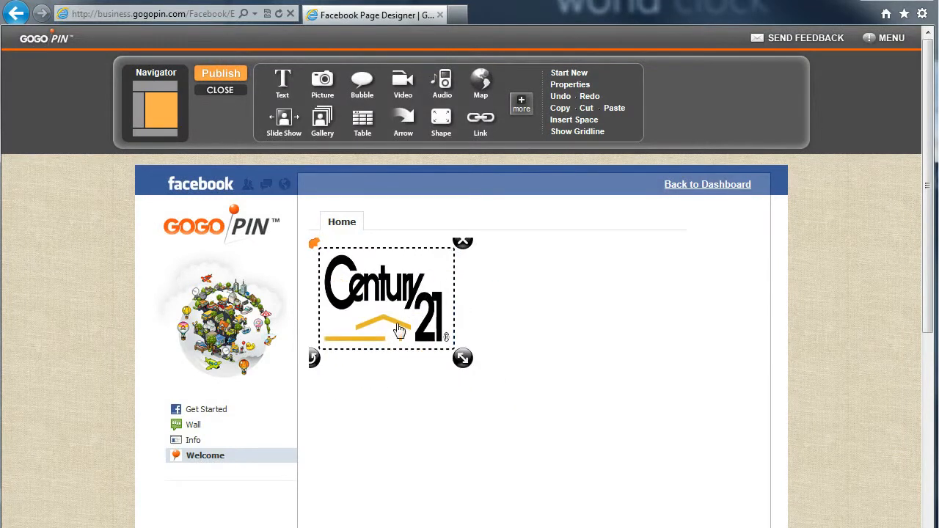
{"action": "left_click_drag", "start_coordinate": [463, 358], "coordinate": [685, 433]}
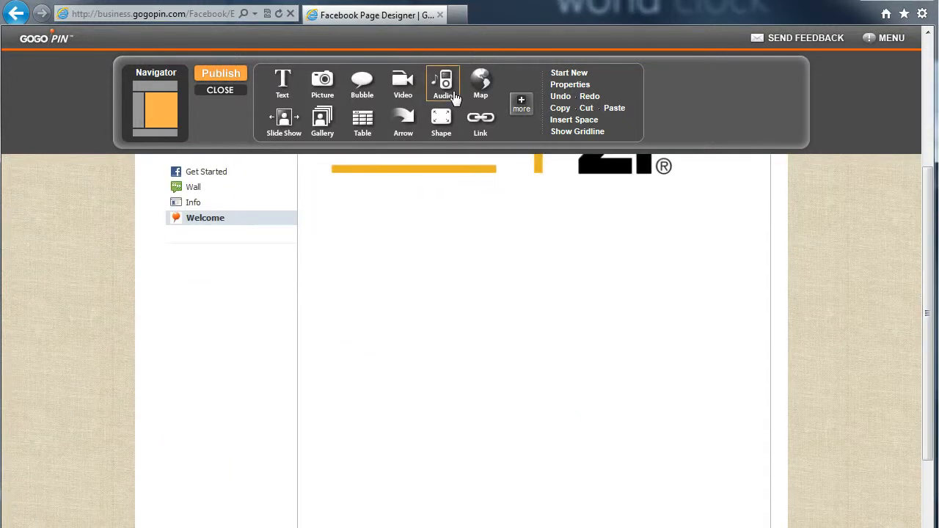
Step: Add a Property List below the logo and widen it to two columns
{"action": "left_click", "coordinate": [521, 105]}
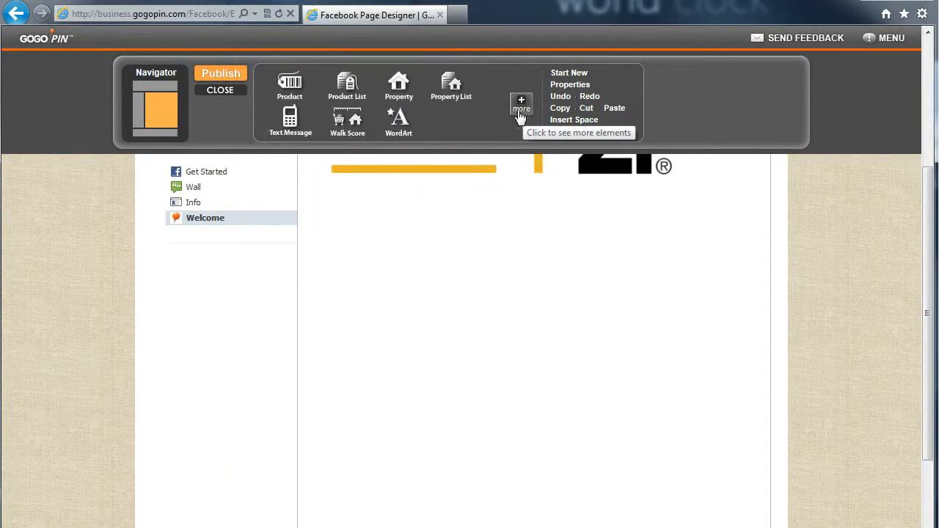
{"action": "left_click", "coordinate": [451, 84]}
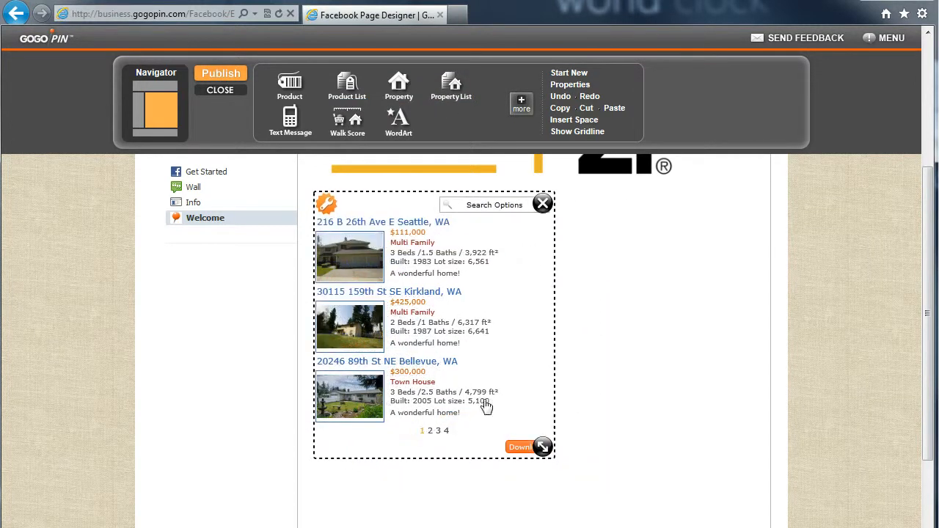
{"action": "left_click_drag", "start_coordinate": [541, 446], "coordinate": [667, 476]}
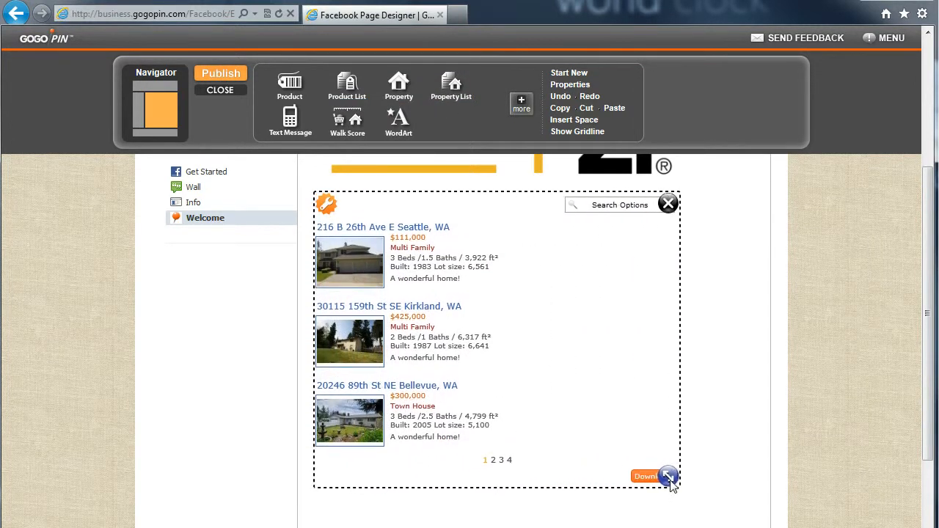
{"action": "left_click", "coordinate": [666, 477]}
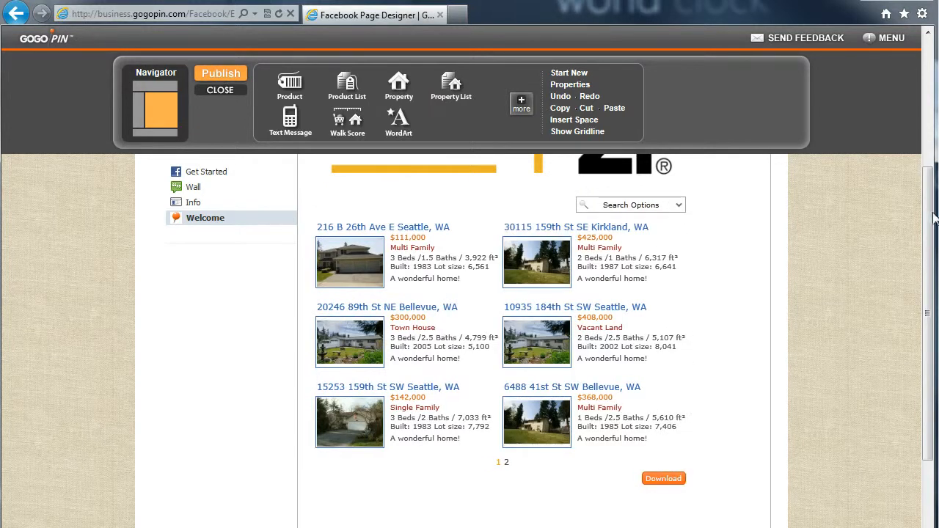
{"action": "scroll", "scroll_direction": "down", "scroll_amount": 3}
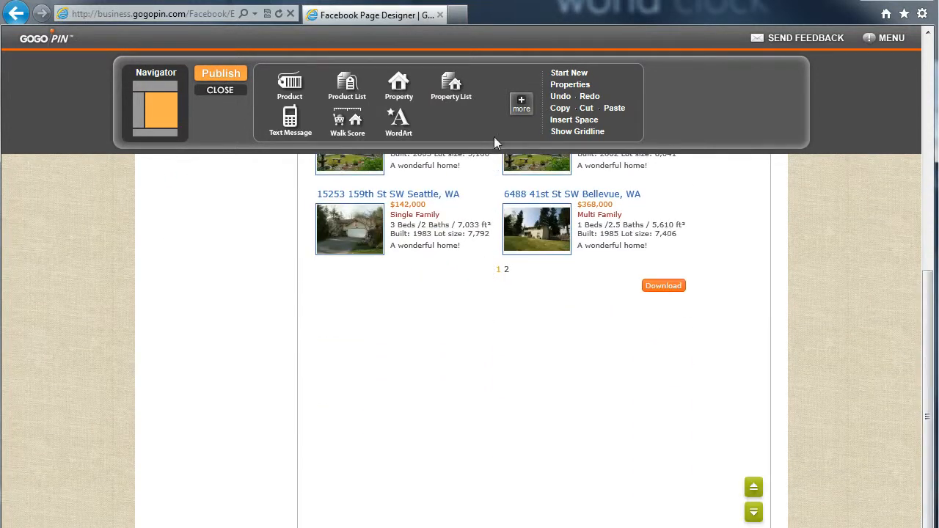
Step: Add a shorter Walk Score map and change its address to 26th Ave E, Seattle
{"action": "left_click", "coordinate": [347, 121]}
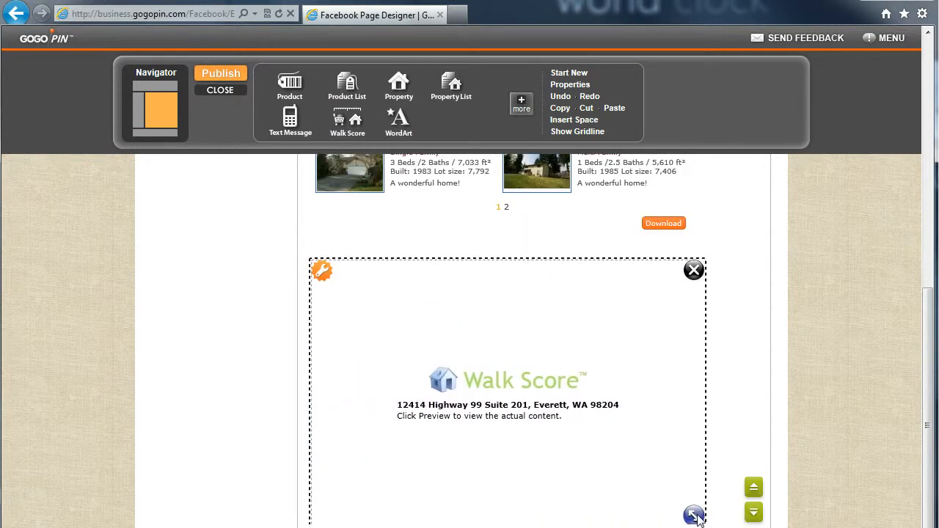
{"action": "left_click_drag", "start_coordinate": [694, 516], "coordinate": [687, 445]}
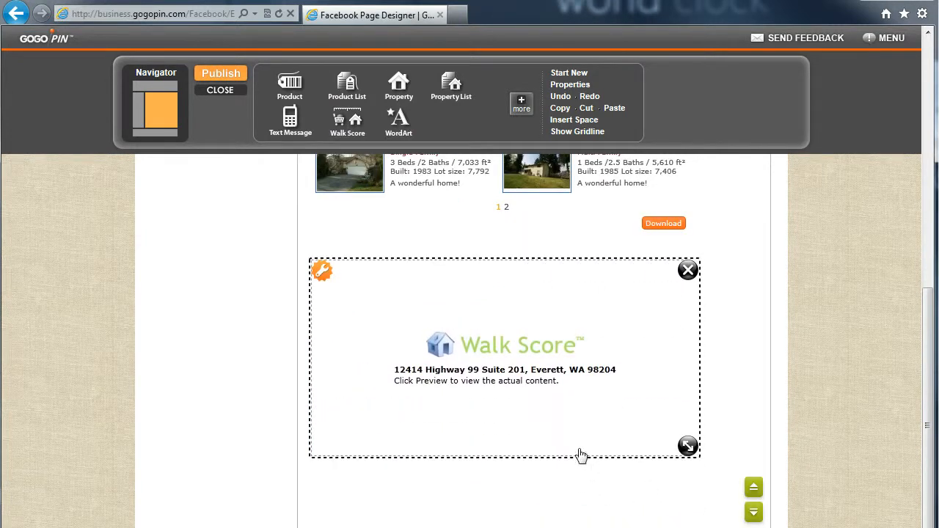
{"action": "left_click", "coordinate": [321, 270]}
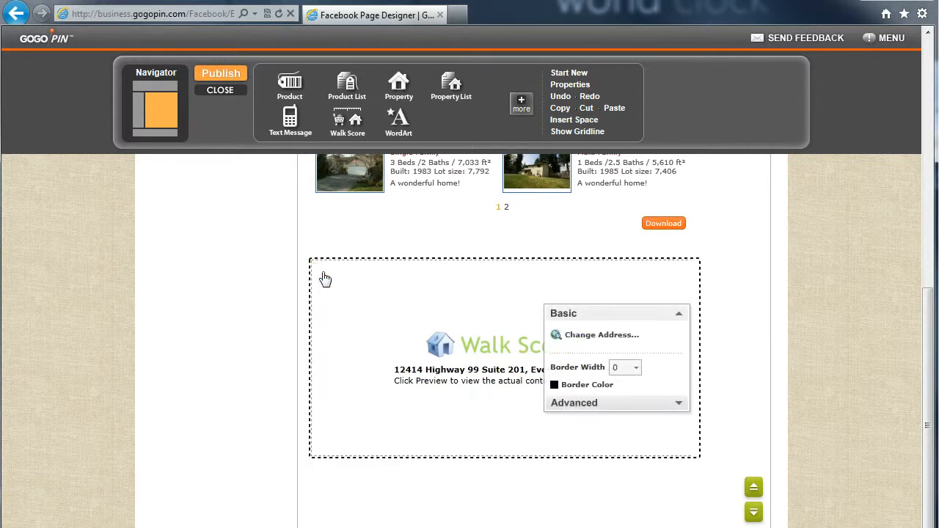
{"action": "left_click", "coordinate": [601, 335]}
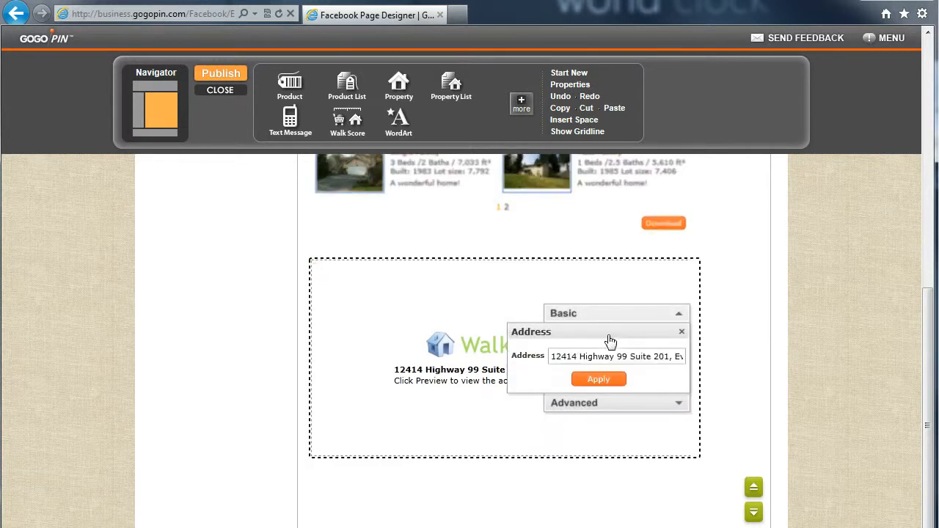
{"action": "left_click", "coordinate": [598, 379]}
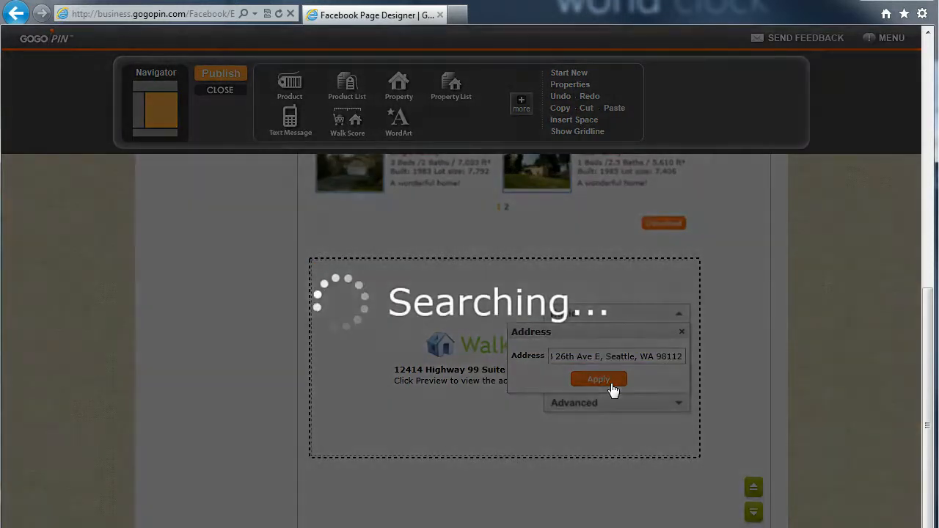
{"action": "left_click", "coordinate": [598, 380]}
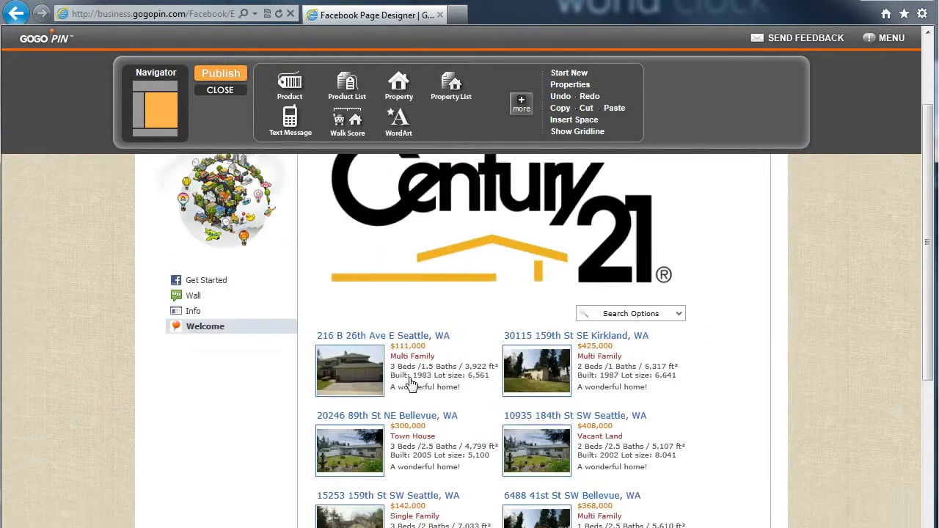
Step: Publish the Welcome page live, confirm, close the completion message, and open a new tab
{"action": "left_click", "coordinate": [221, 73]}
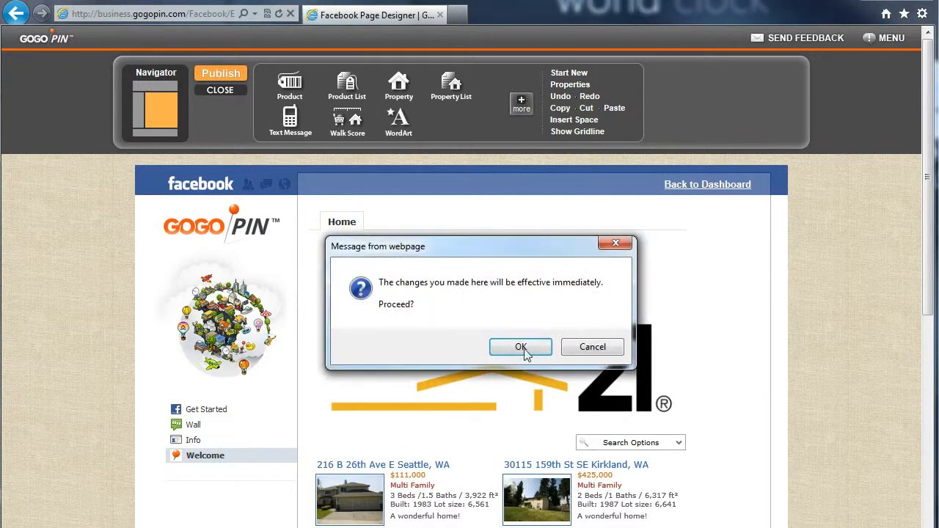
{"action": "left_click", "coordinate": [520, 347]}
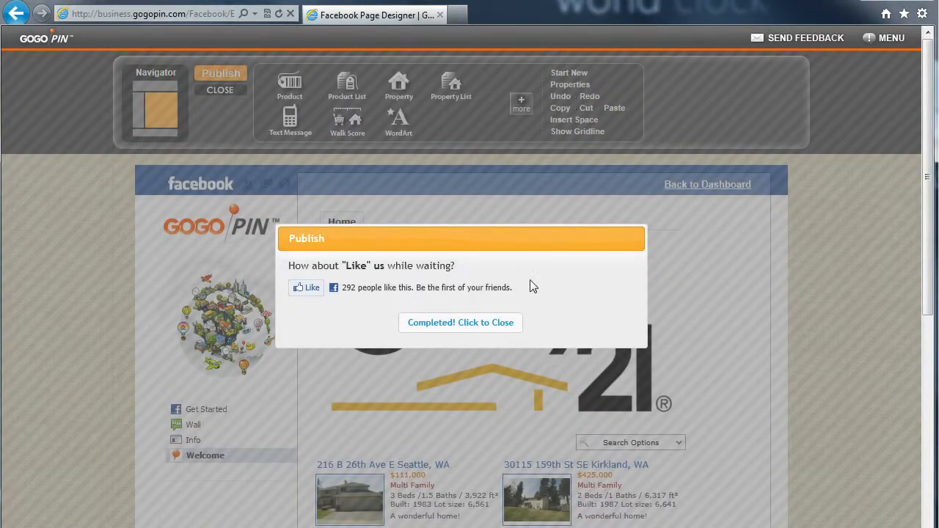
{"action": "left_click", "coordinate": [460, 323]}
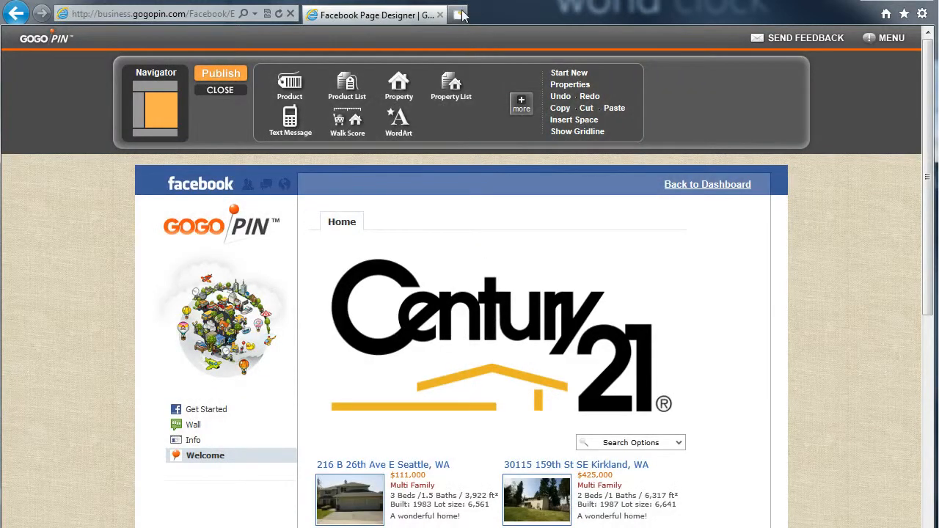
{"action": "left_click", "coordinate": [457, 15]}
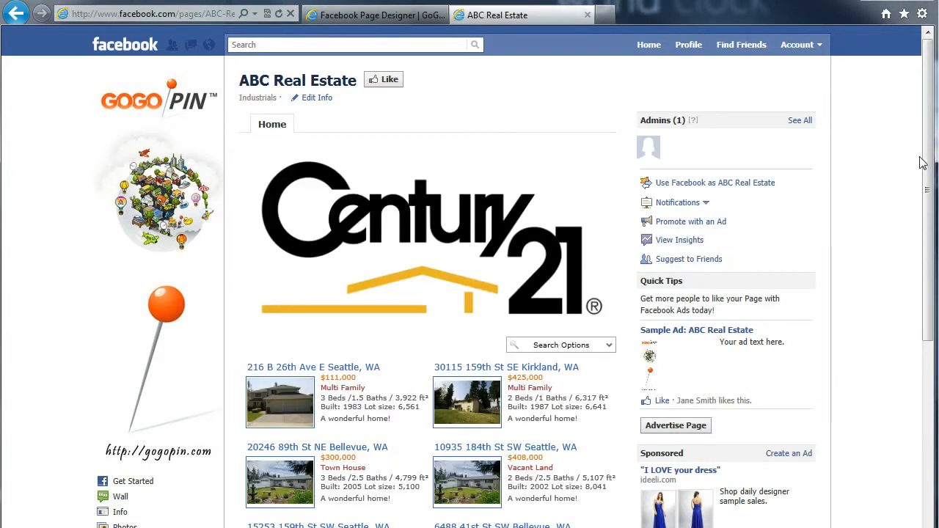
Step: Scroll the live ABC Real Estate page down to the Walk Score map and back up
{"action": "scroll", "scroll_direction": "down", "scroll_amount": 3}
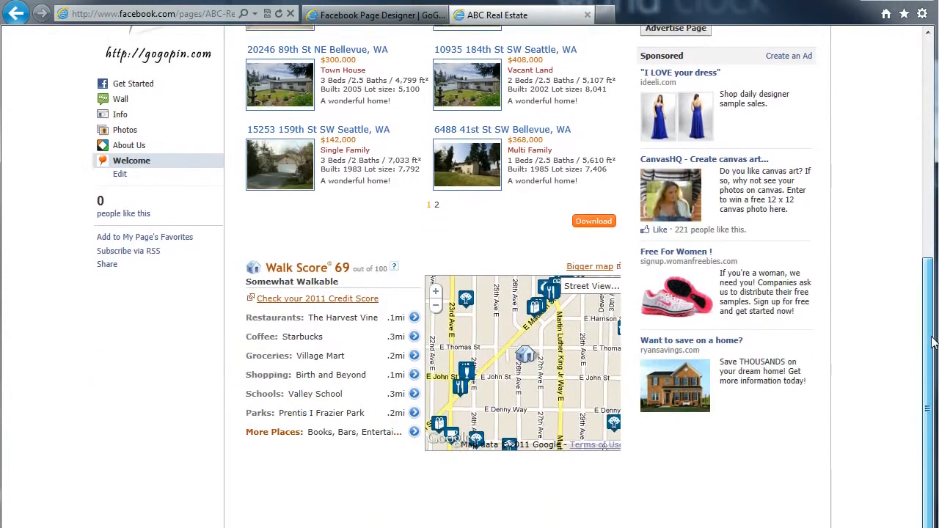
{"action": "scroll", "scroll_direction": "up", "scroll_amount": 3}
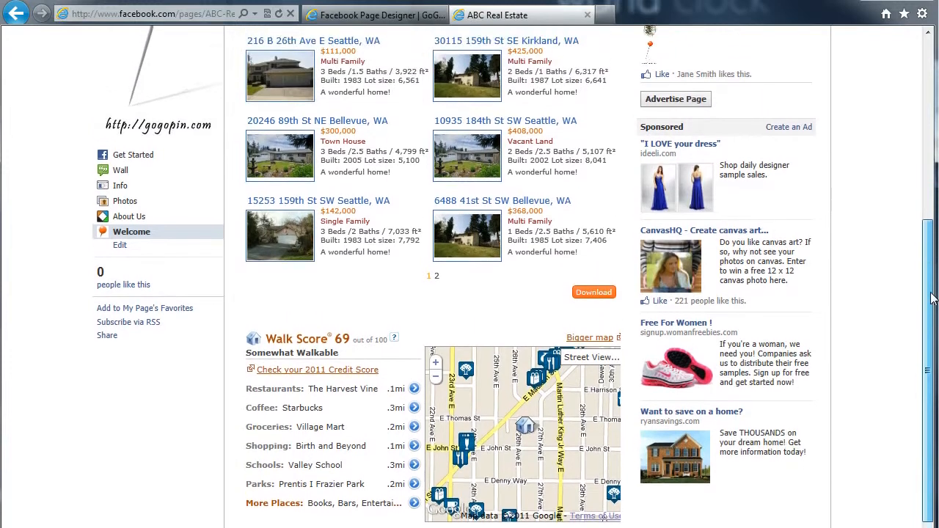
{"action": "scroll", "scroll_direction": "up", "scroll_amount": 3}
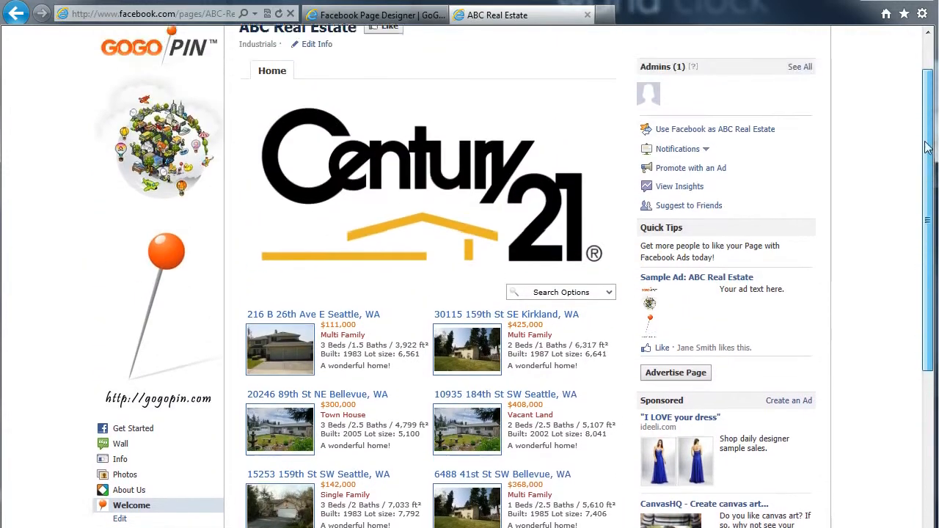